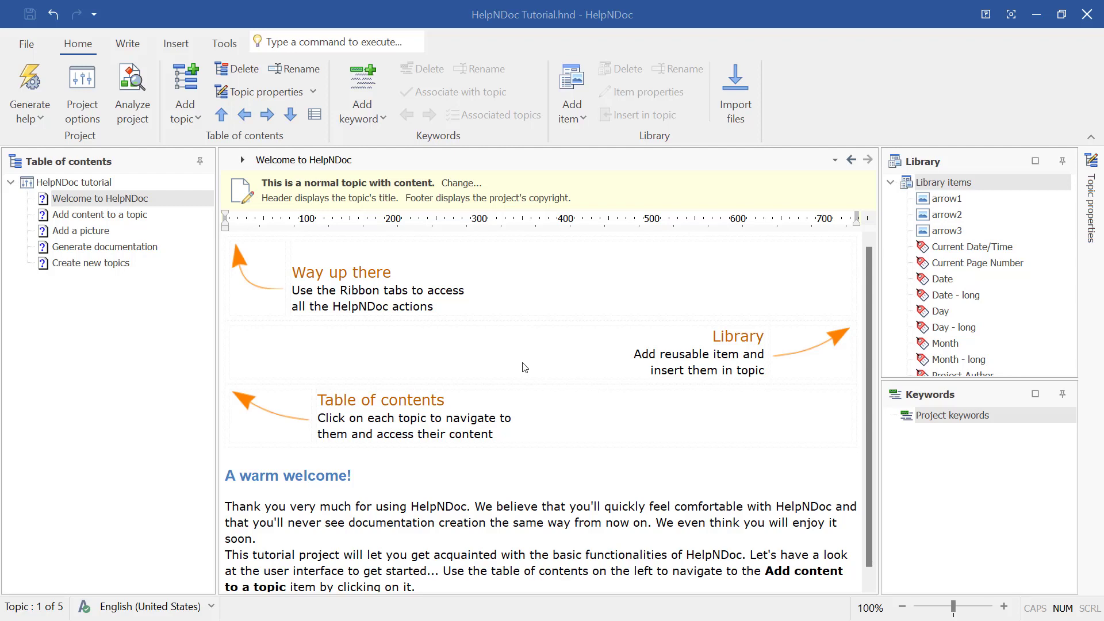
mouse_move(227, 85)
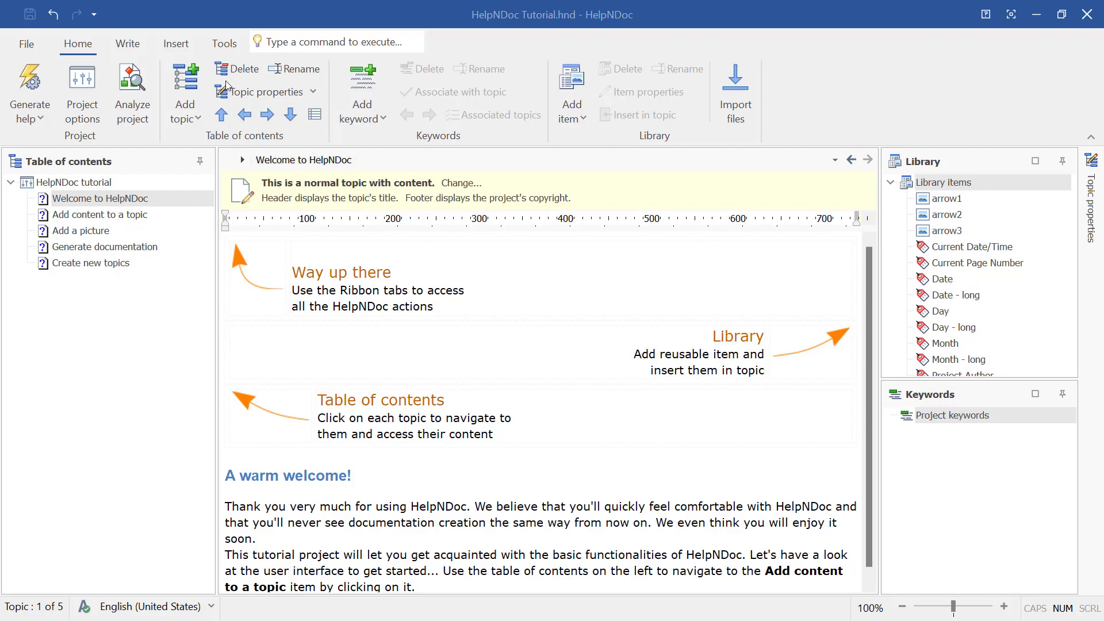
Step: Switch the ribbon to the Tools commands for scripting, backups and templates
left_click(225, 44)
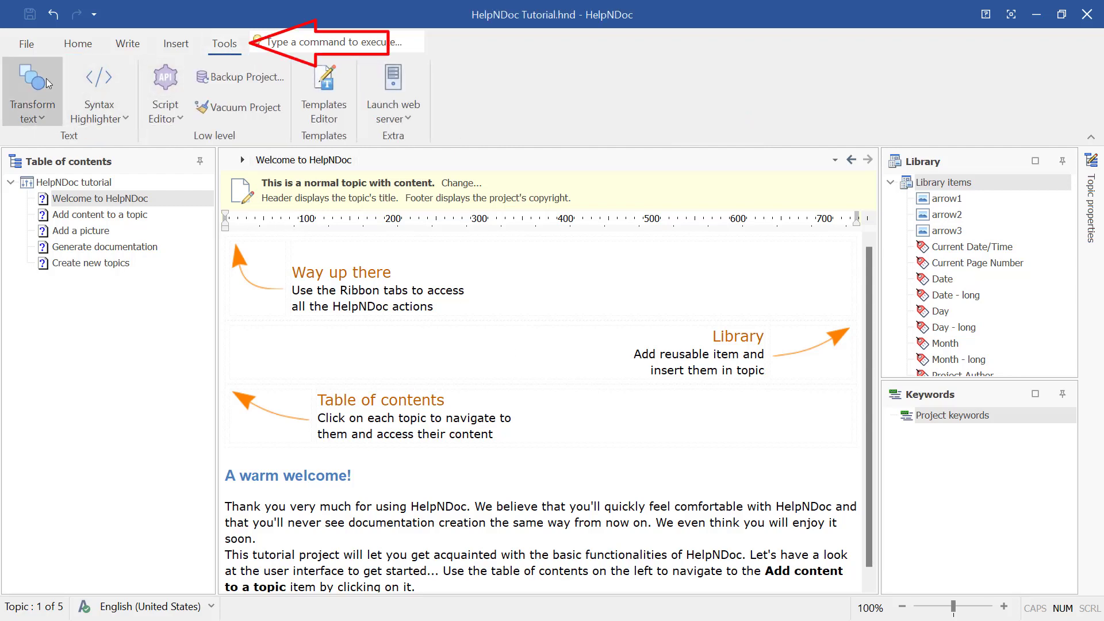
mouse_move(164, 77)
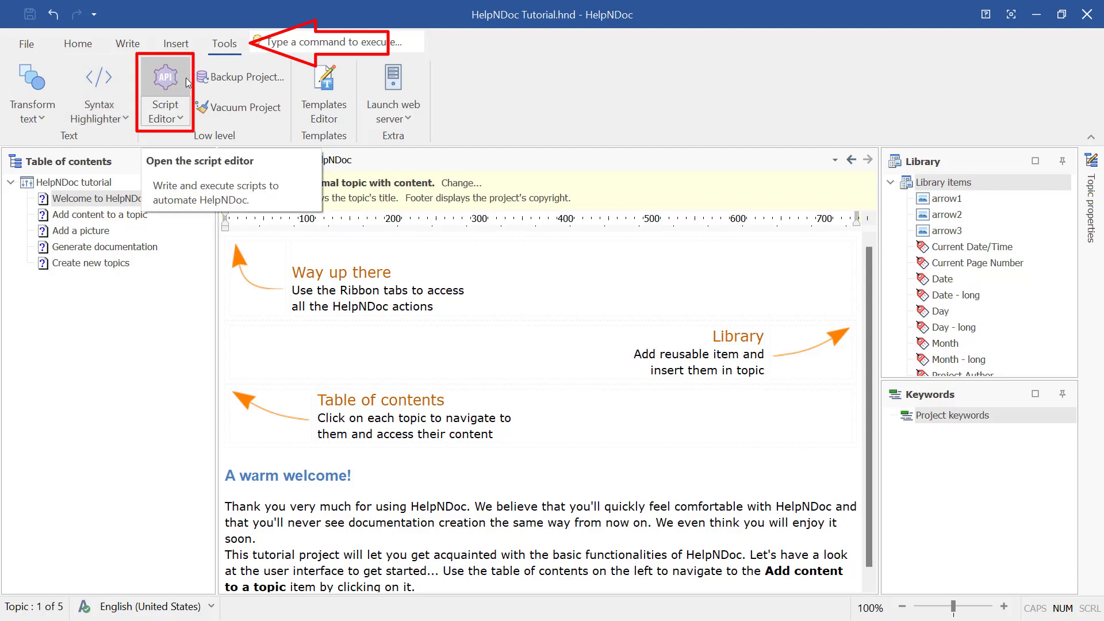
Step: Launch the Script Editor window with its empty begin…end template
left_click(164, 84)
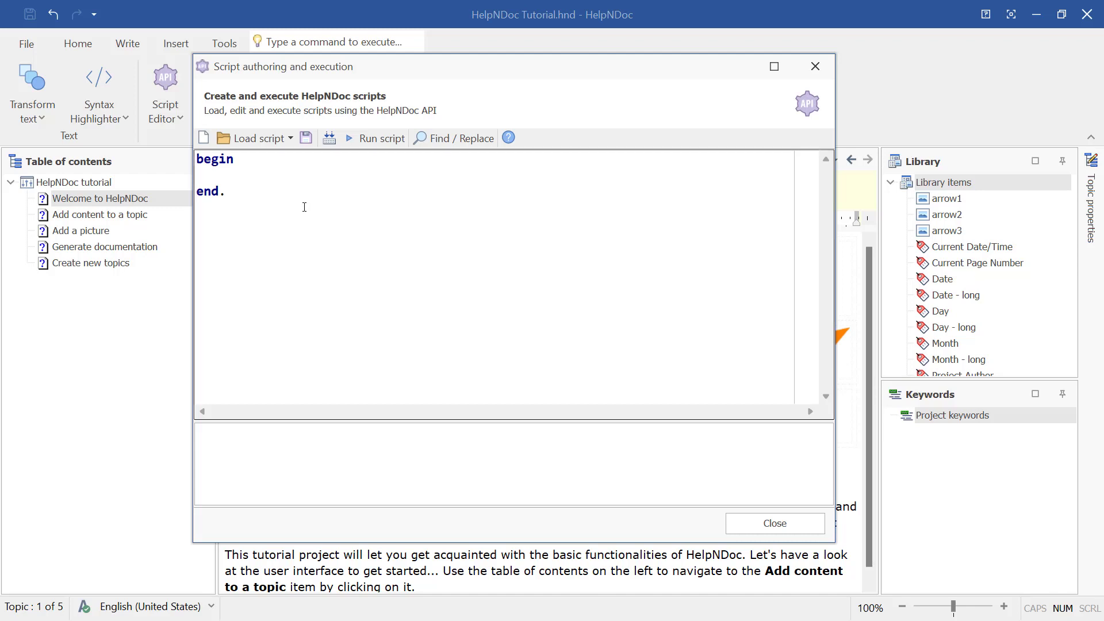
mouse_move(253, 137)
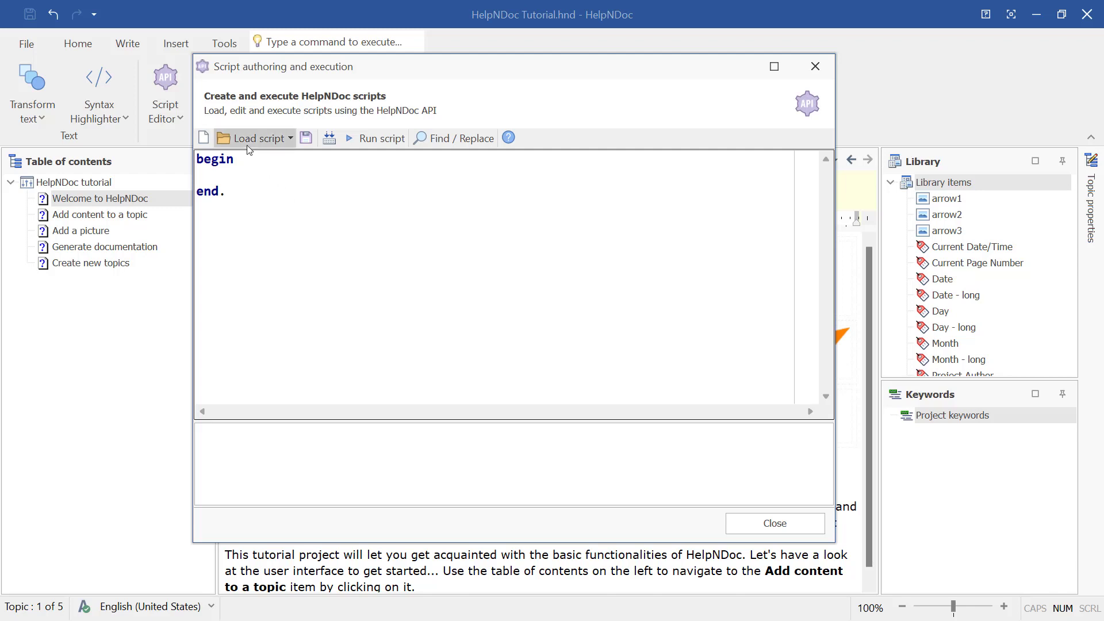
Step: Load SampleScript.pas from the Scripts folder into the script editor
left_click(251, 137)
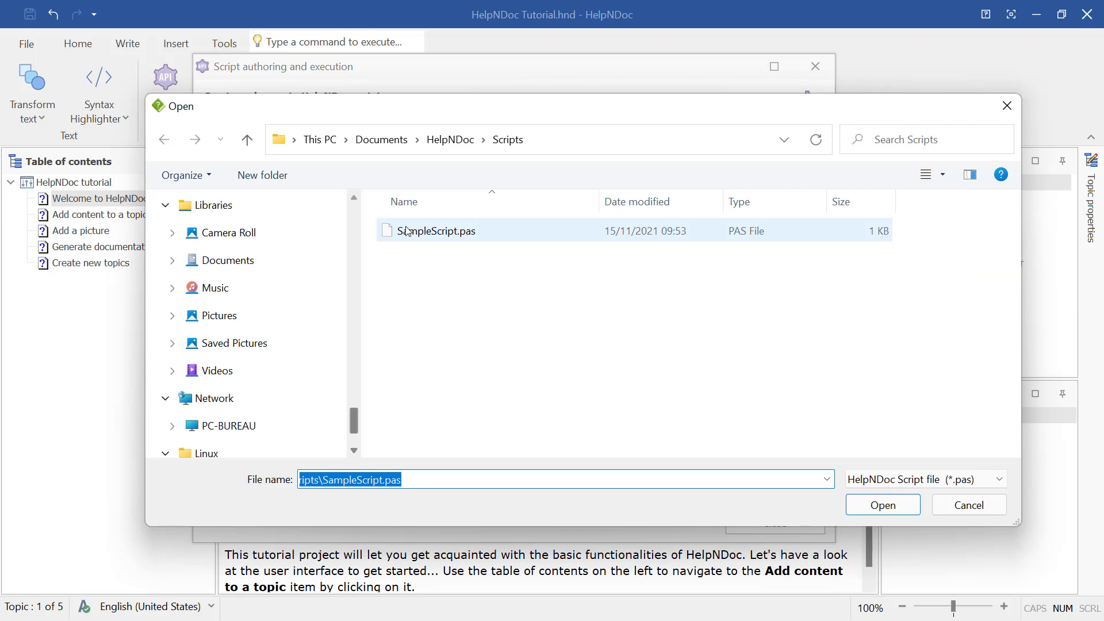
left_click(437, 230)
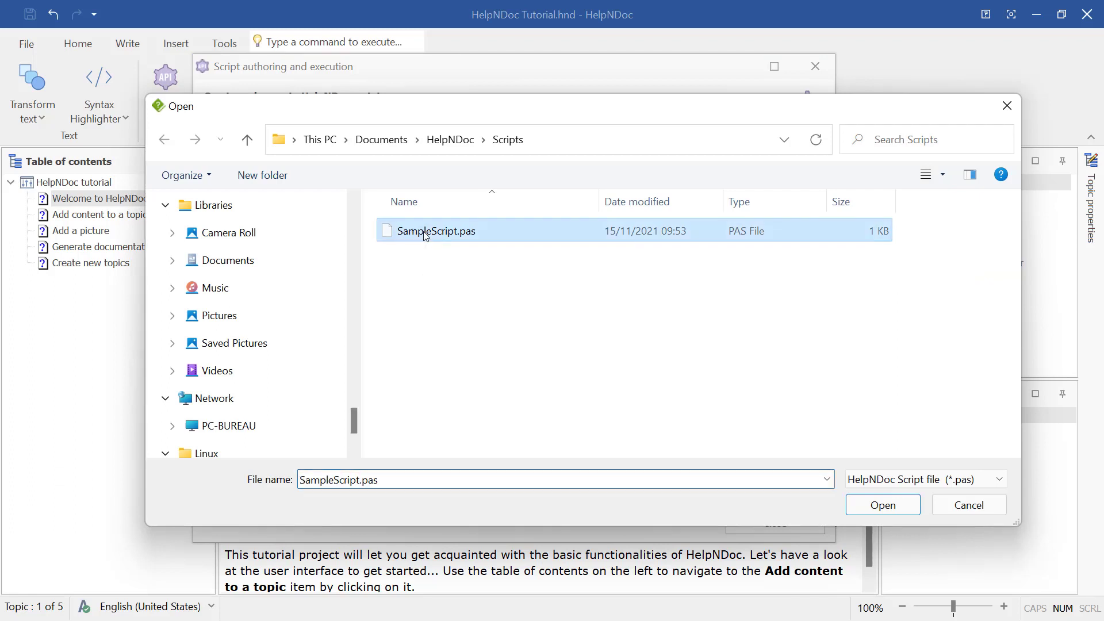
left_click(882, 505)
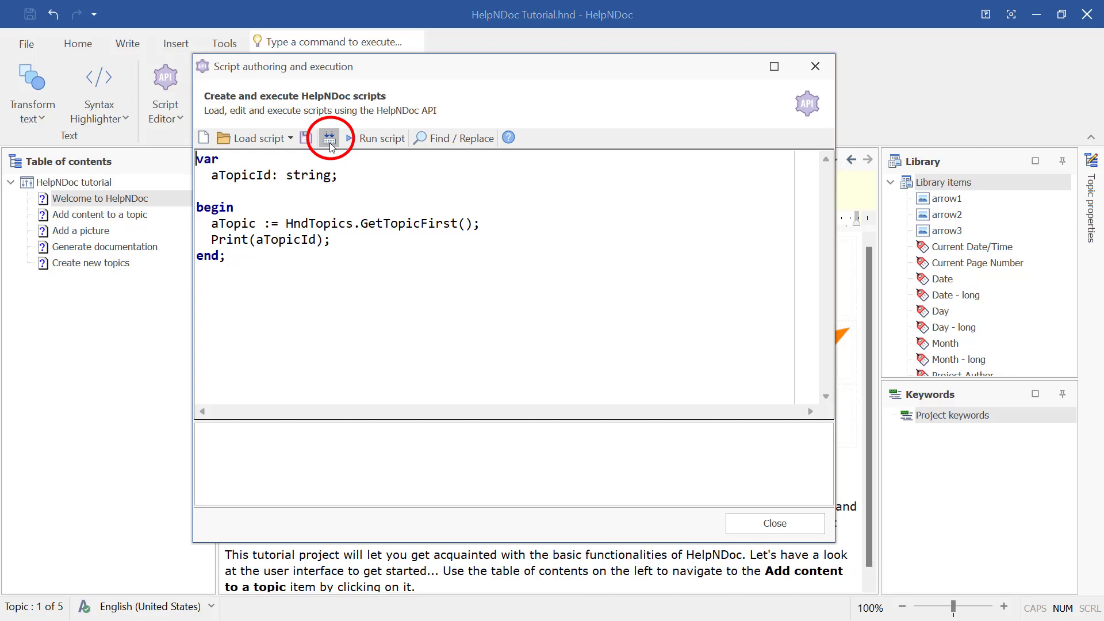
Step: Build the script, correct aTopic to aTopicId on line 5, and rebuild with 0 messages
left_click(327, 137)
type("Id")
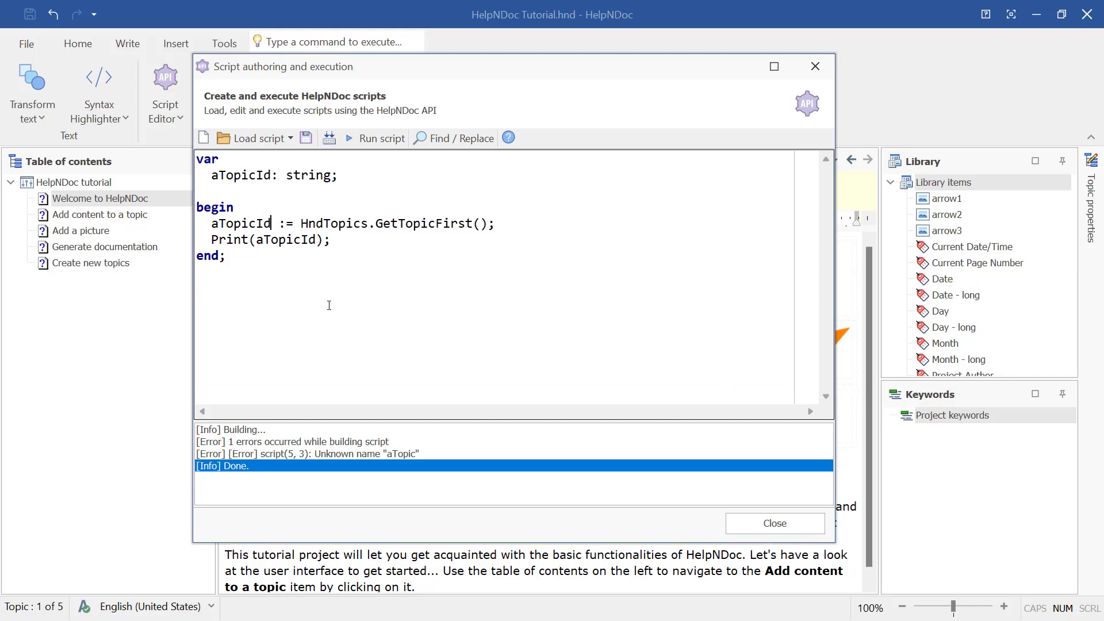
left_click(327, 137)
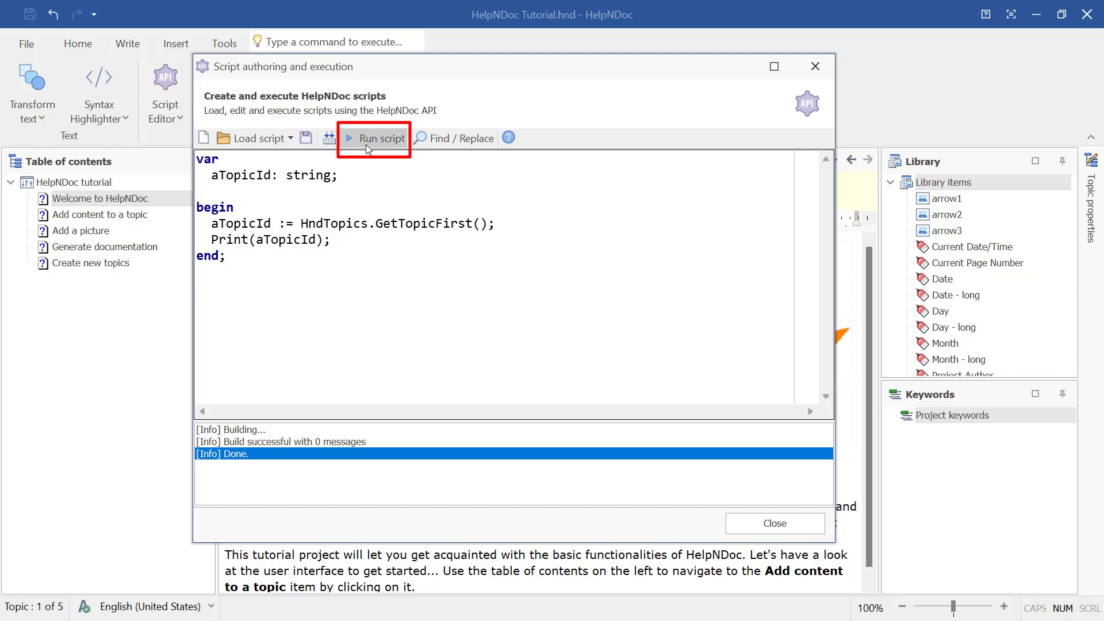
Step: Run the script to print the first topic's id, then start a blank script
left_click(374, 137)
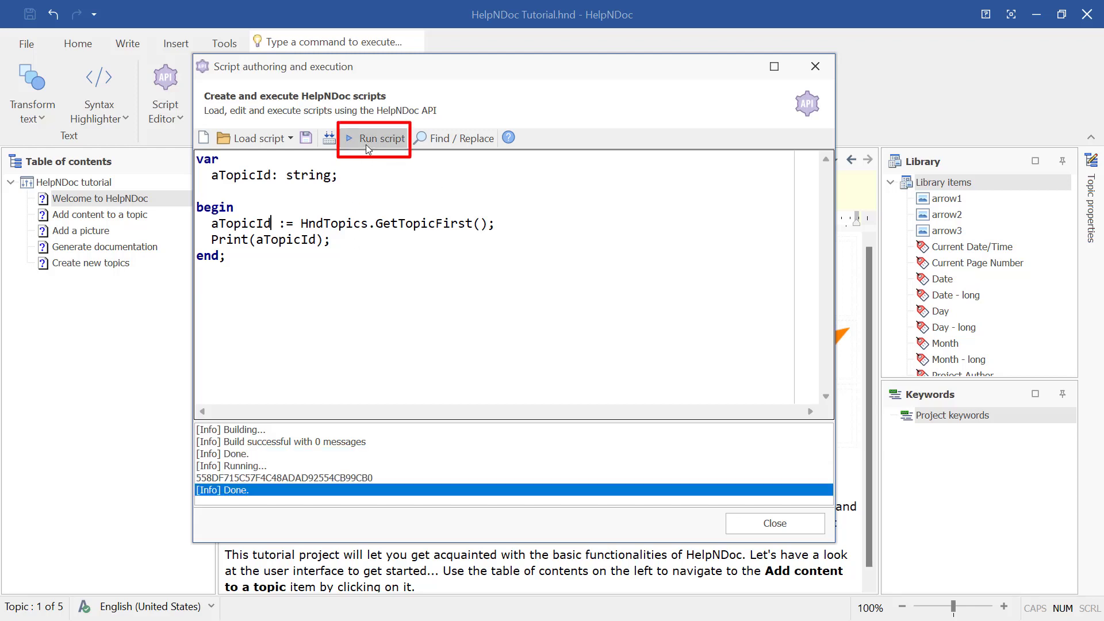
mouse_move(368, 259)
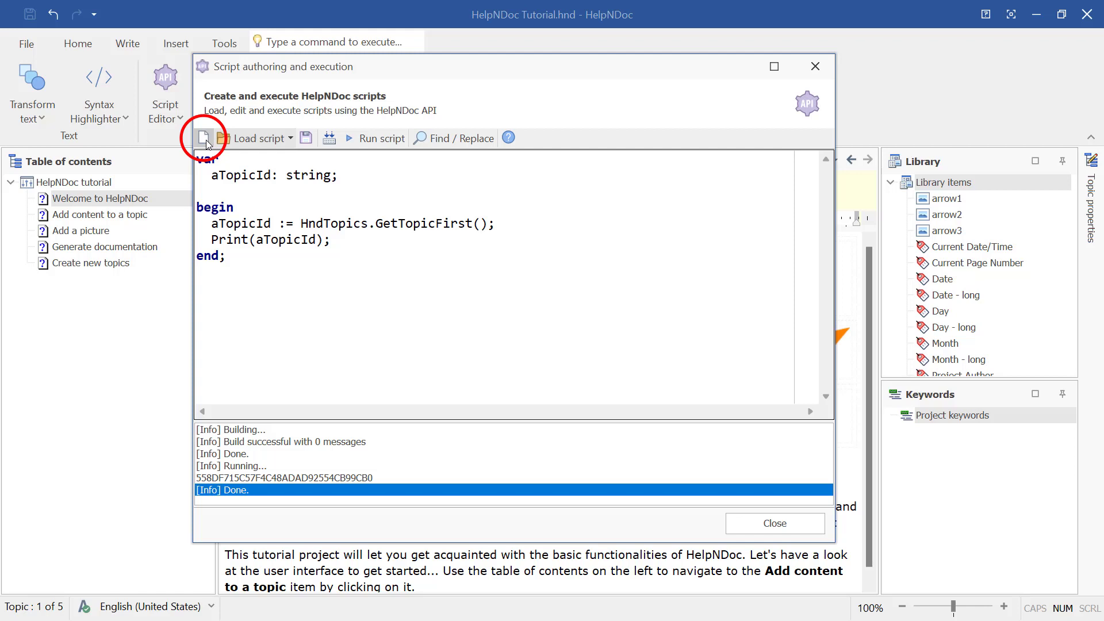
left_click(204, 137)
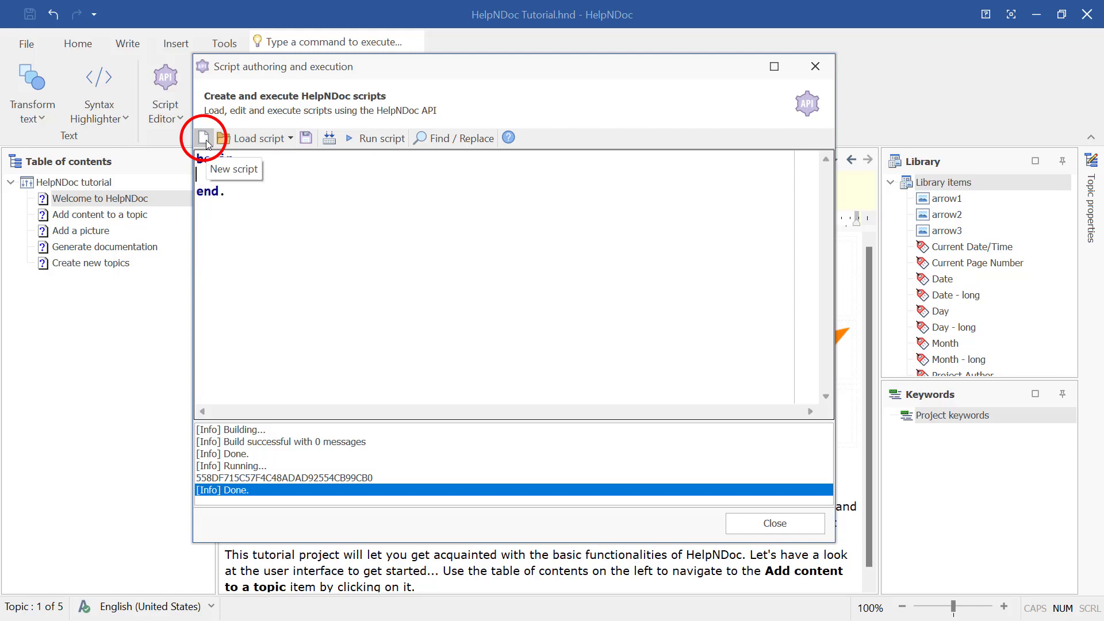